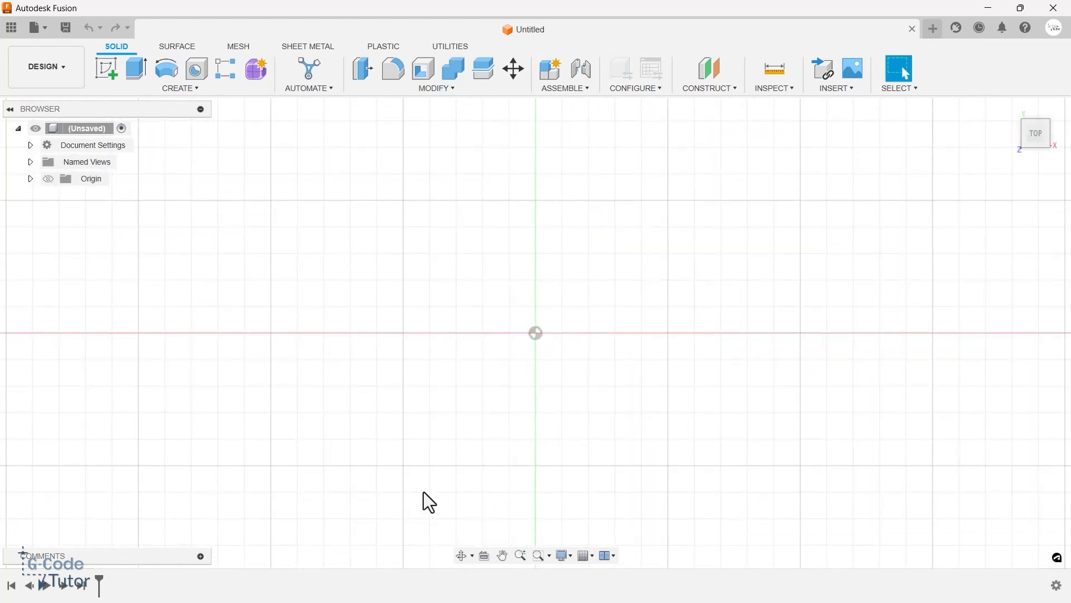
- Start a new 2D sketch on the top (XY) origin plane
{"action": "left_click", "coordinate": [106, 68]}
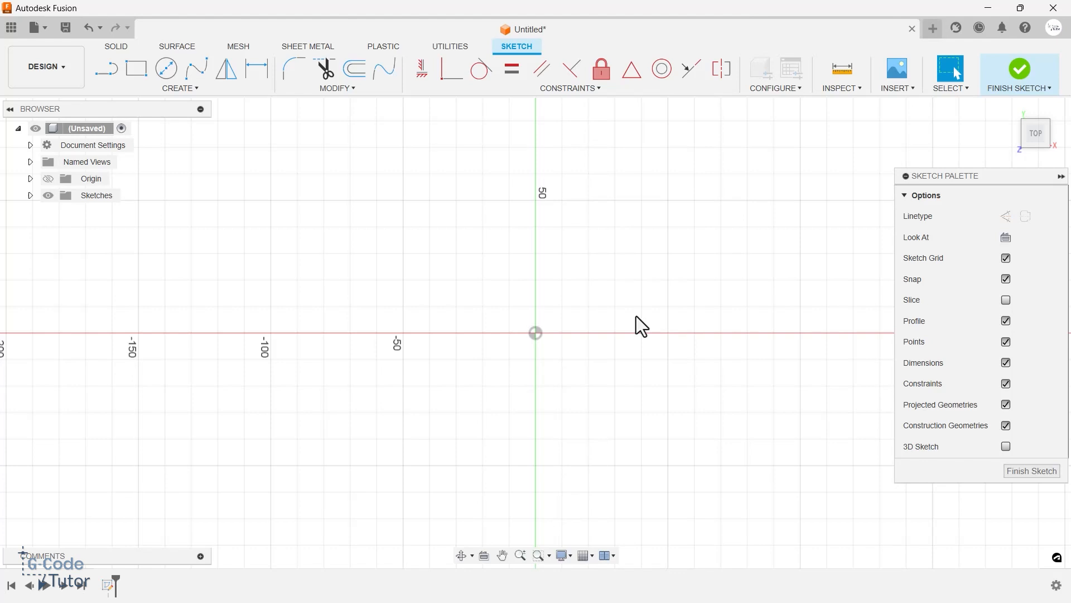
{"action": "mouse_move", "coordinate": [583, 341]}
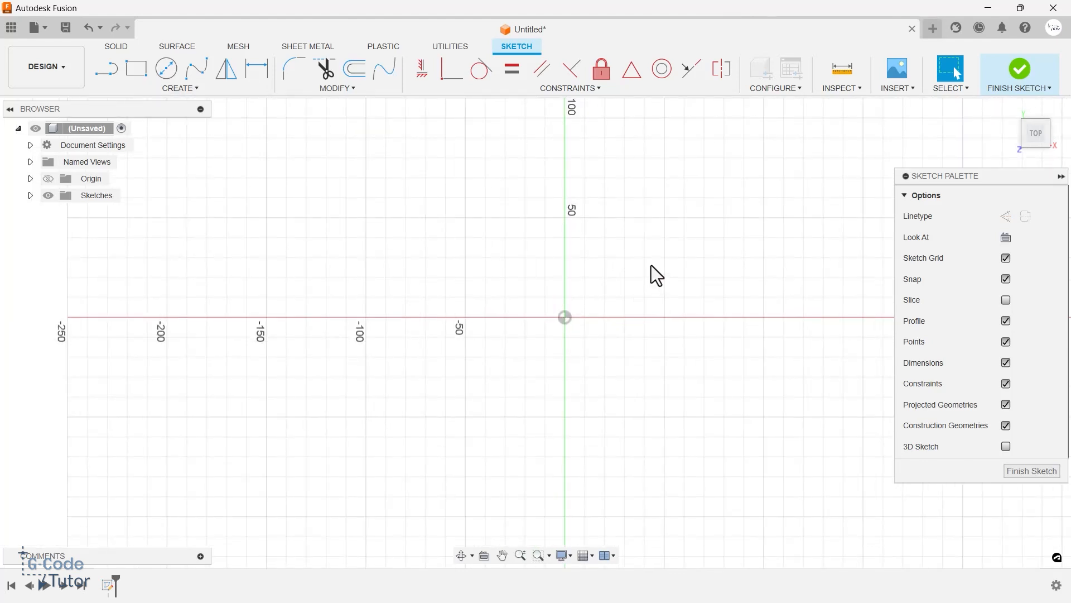
- Draw an irregular closed polygon with the Line tool, starting and ending at the origin
{"action": "left_click", "coordinate": [107, 68]}
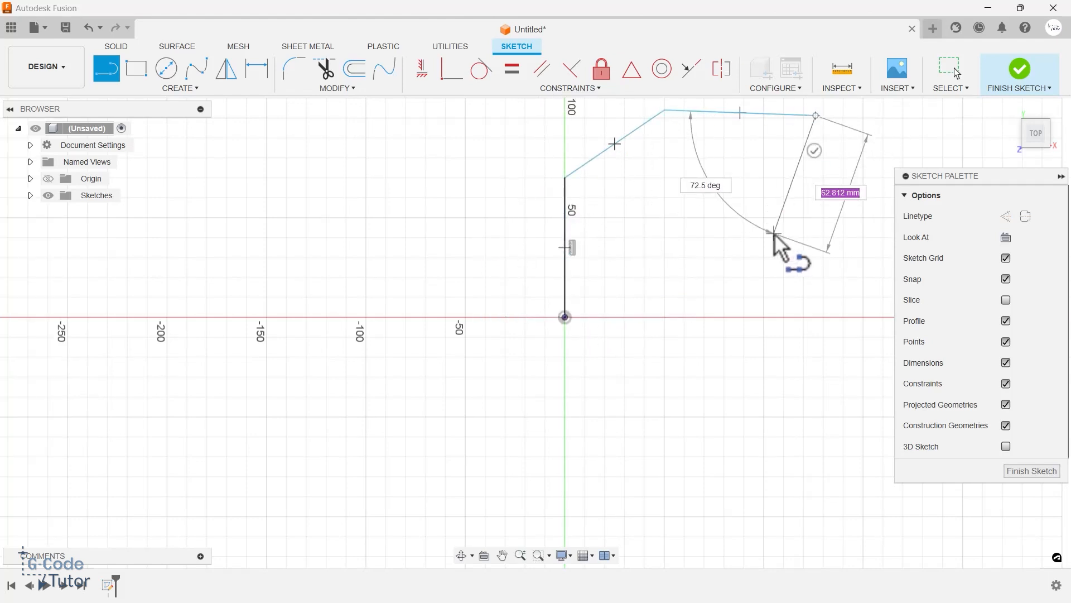
{"action": "left_click_drag", "start_coordinate": [775, 232], "coordinate": [675, 325]}
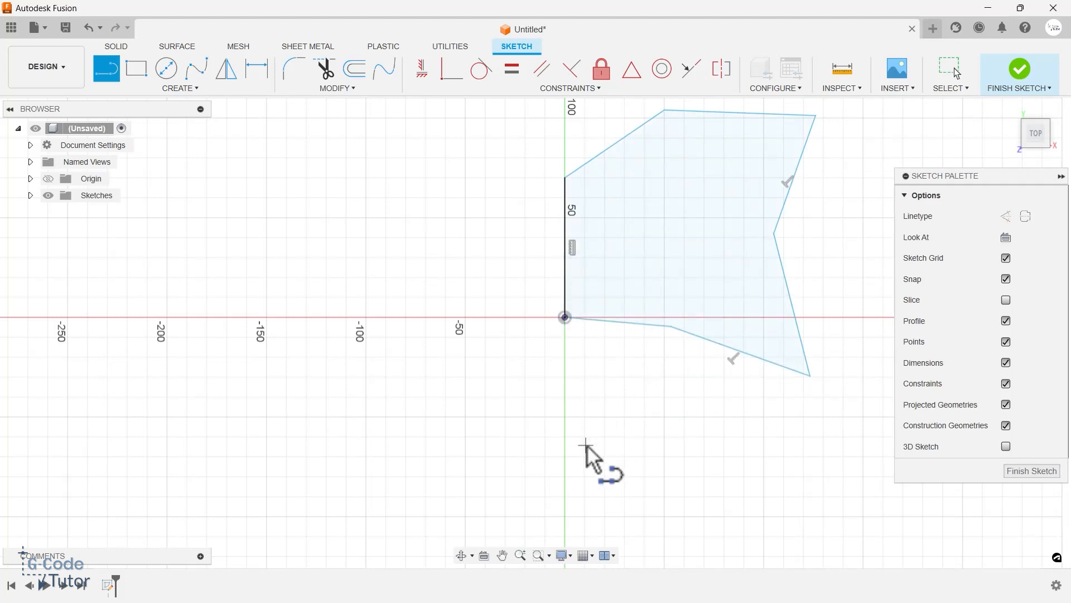
{"action": "mouse_move", "coordinate": [708, 366]}
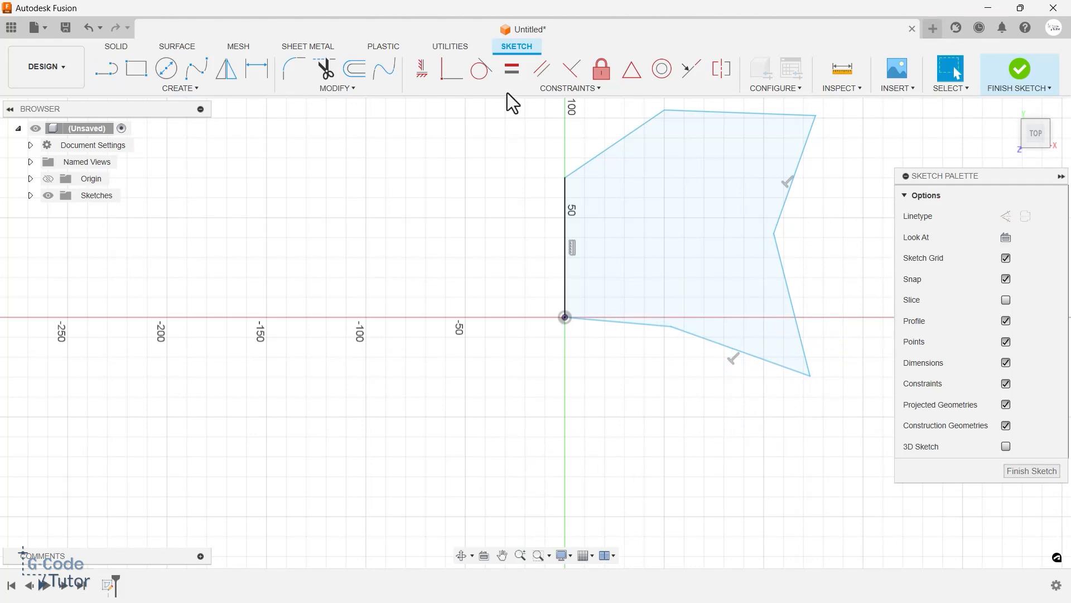
{"action": "mouse_move", "coordinate": [541, 68]}
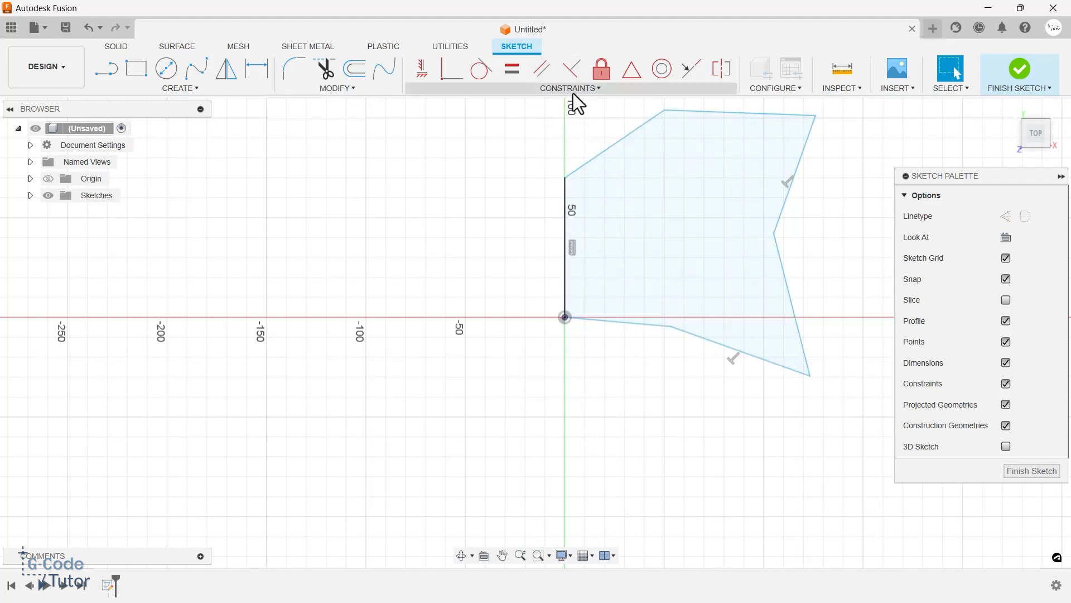
- Browse the sketch Constraints list for the Horizontal/Vertical option and dismiss it
{"action": "left_click", "coordinate": [569, 87]}
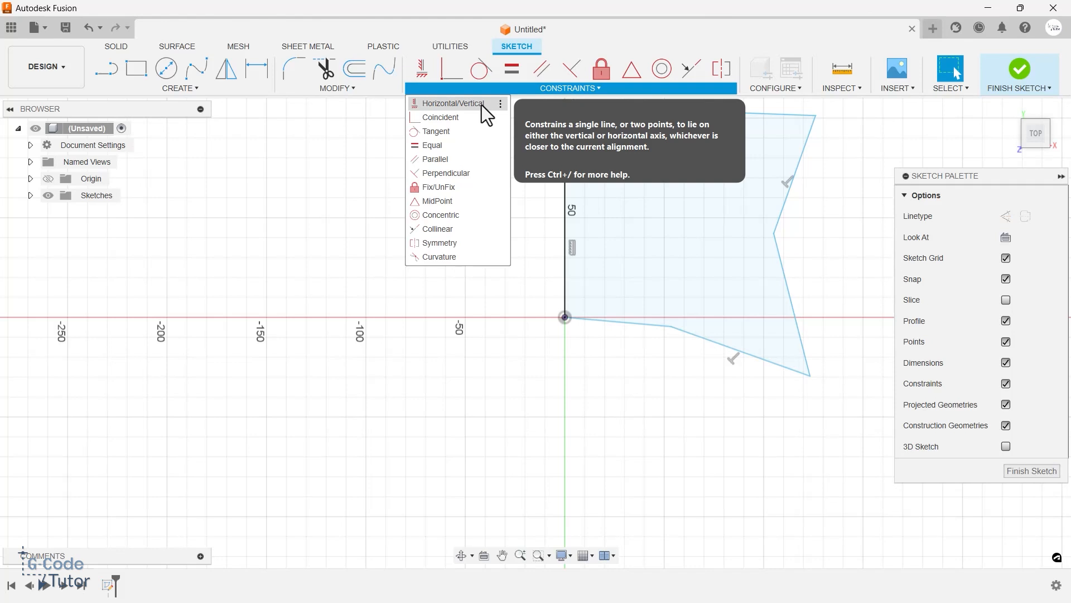
{"action": "mouse_move", "coordinate": [445, 173]}
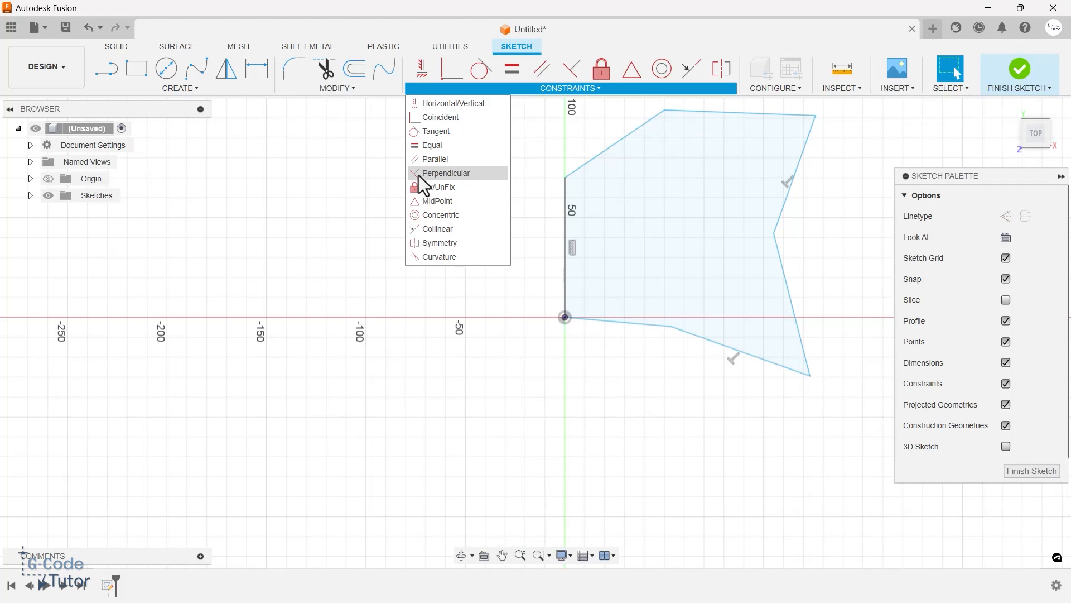
{"action": "mouse_move", "coordinate": [438, 242]}
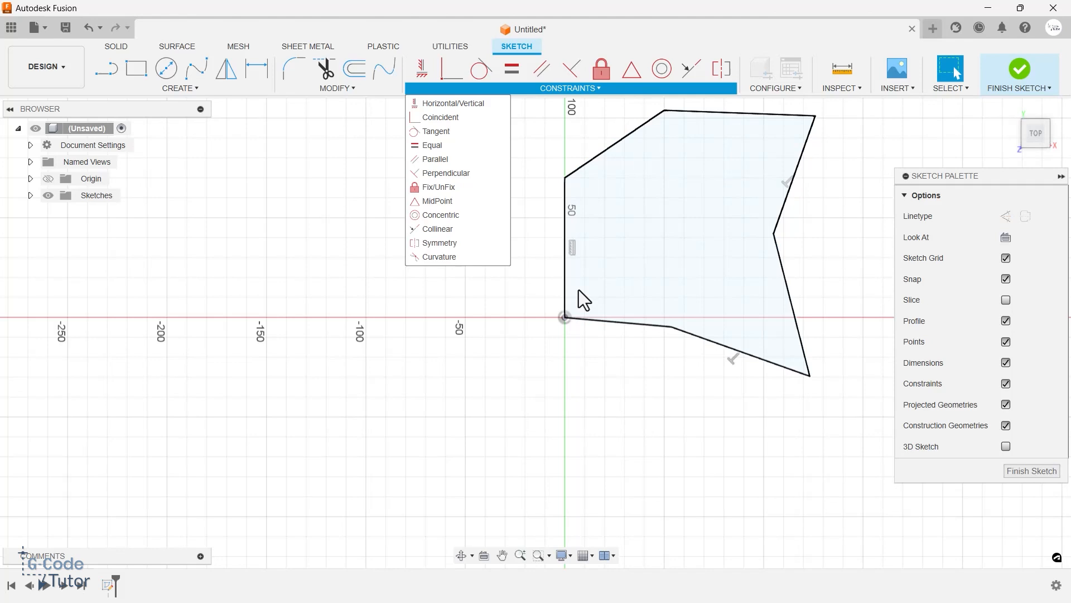
{"action": "mouse_move", "coordinate": [471, 106]}
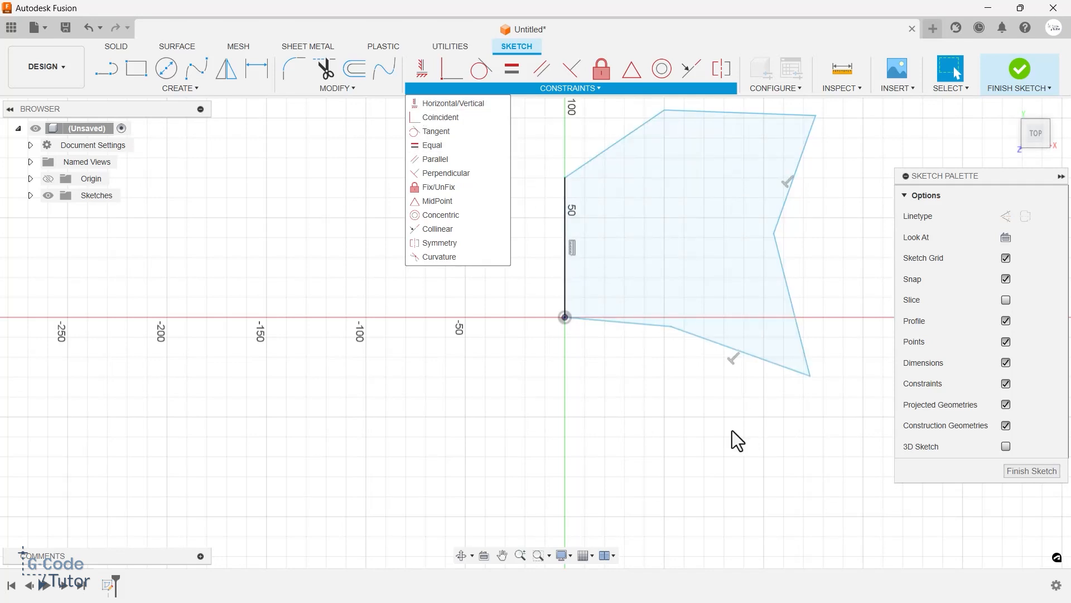
{"action": "mouse_move", "coordinate": [699, 440]}
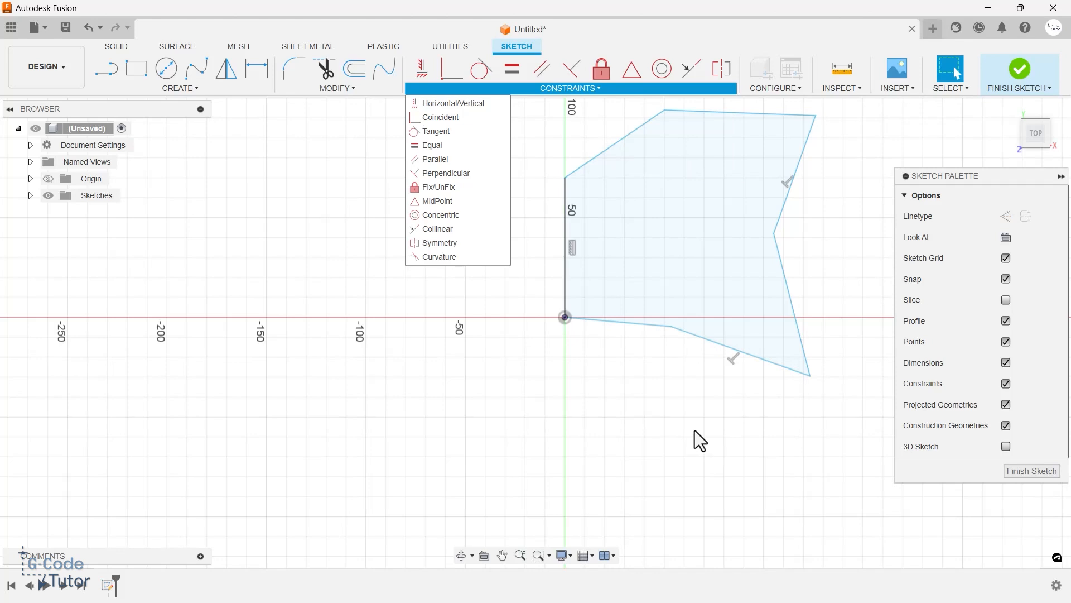
{"action": "left_click", "coordinate": [647, 365]}
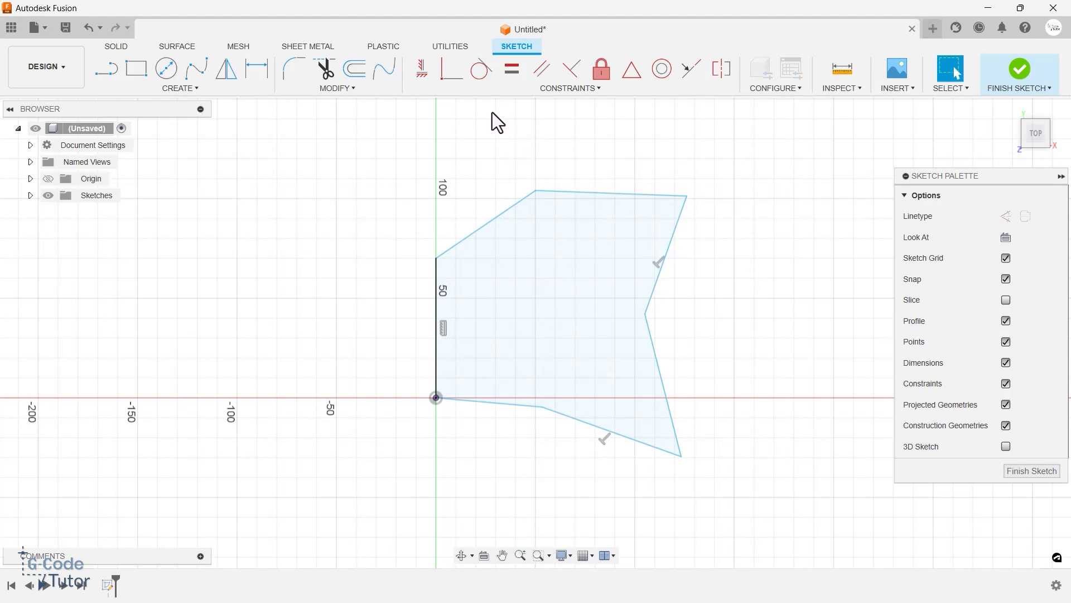
{"action": "mouse_move", "coordinate": [422, 68]}
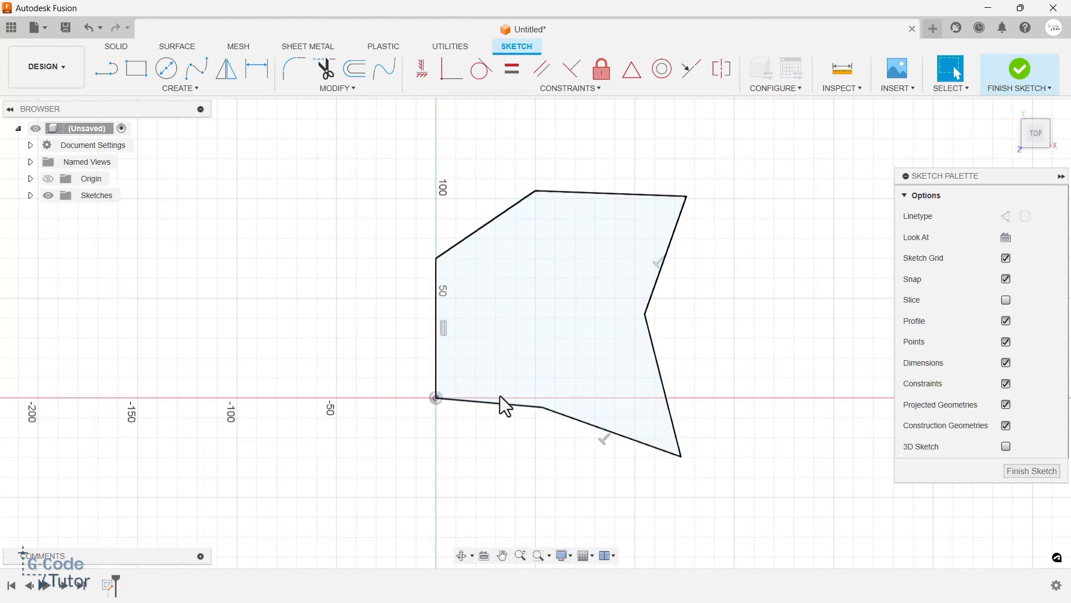
{"action": "mouse_move", "coordinate": [501, 220]}
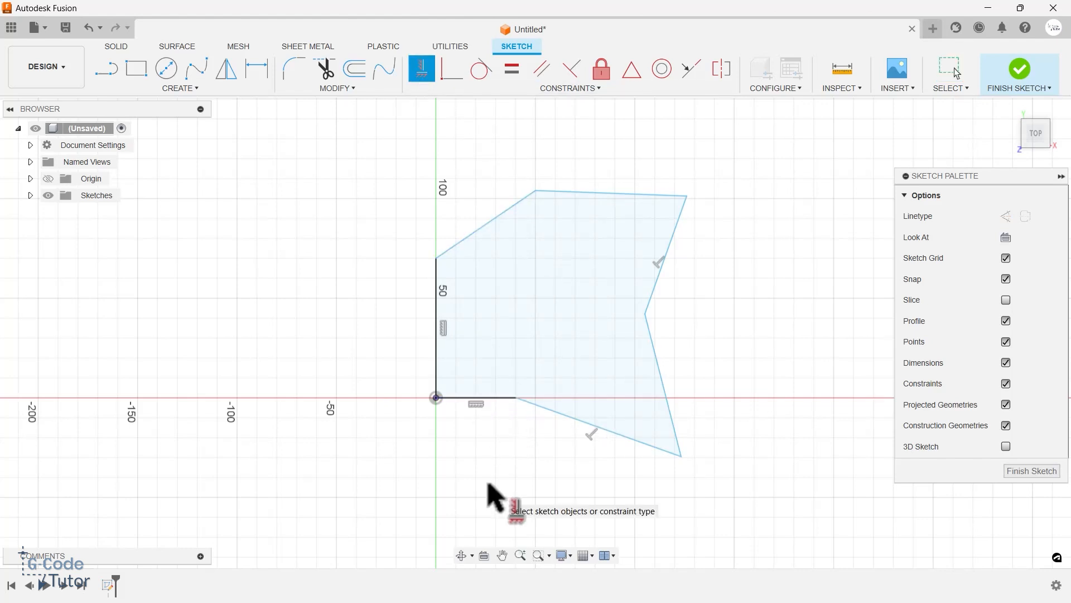
{"action": "mouse_move", "coordinate": [483, 479]}
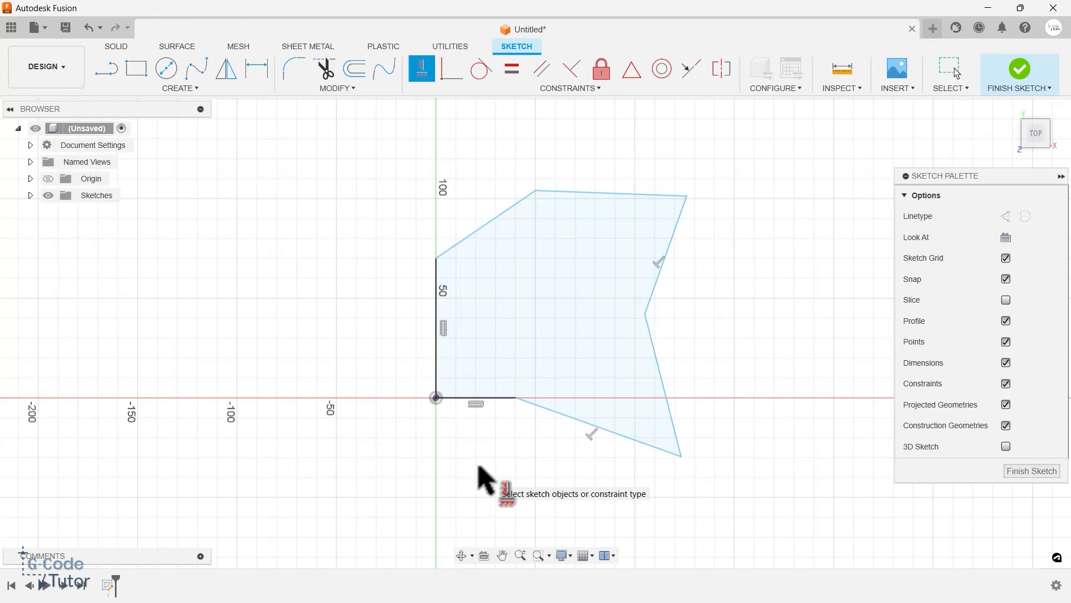
- Choose the Fix/UnFix constraint to lock the polygon's top vertex in place
{"action": "left_click", "coordinate": [569, 87]}
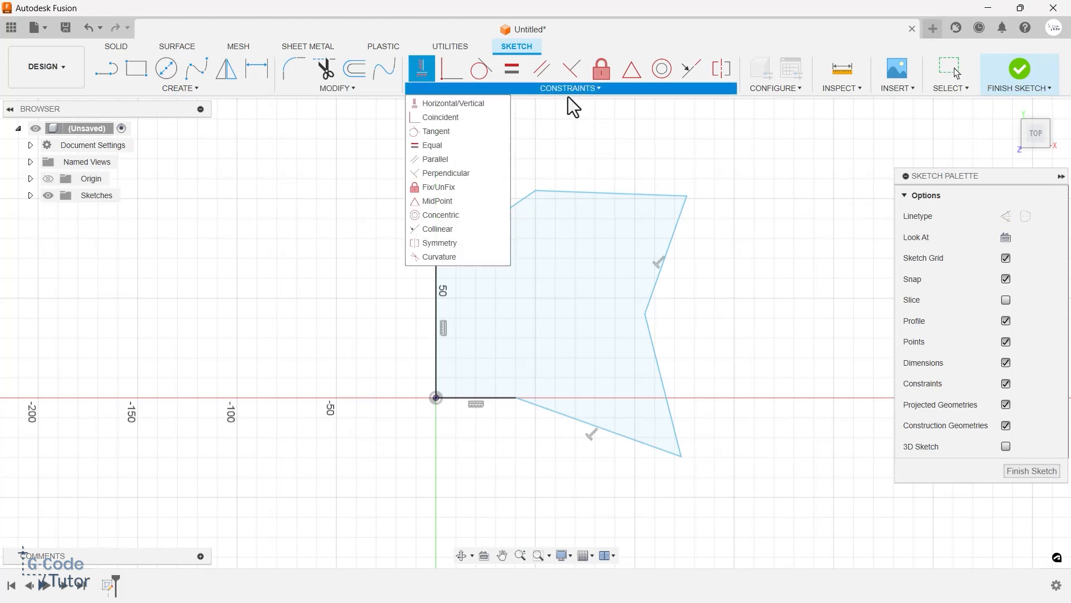
{"action": "mouse_move", "coordinate": [436, 132]}
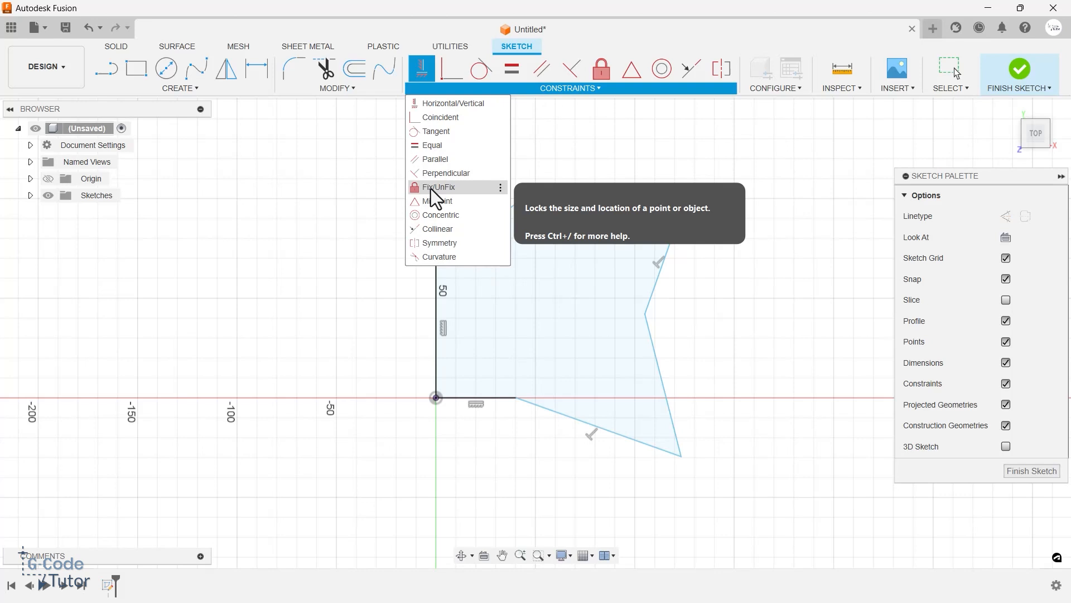
{"action": "left_click", "coordinate": [438, 187]}
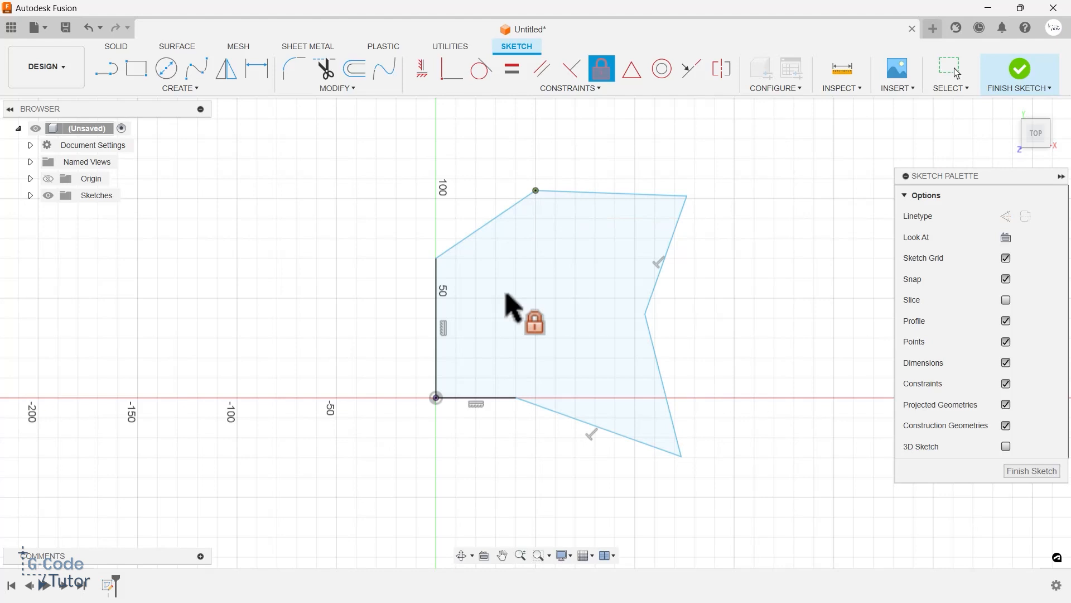
{"action": "mouse_move", "coordinate": [575, 136]}
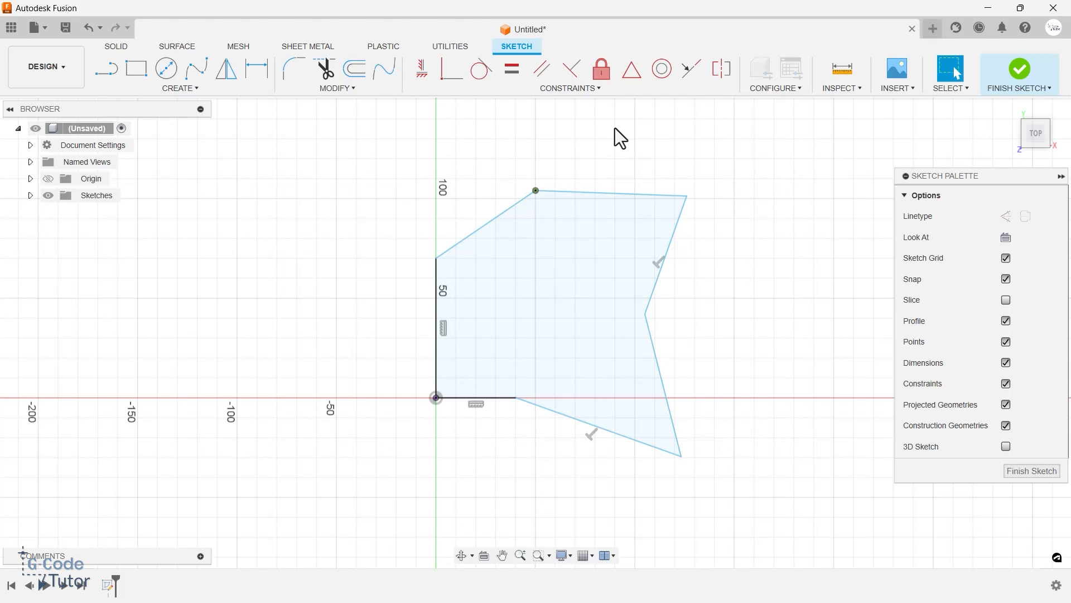
{"action": "mouse_move", "coordinate": [714, 218]}
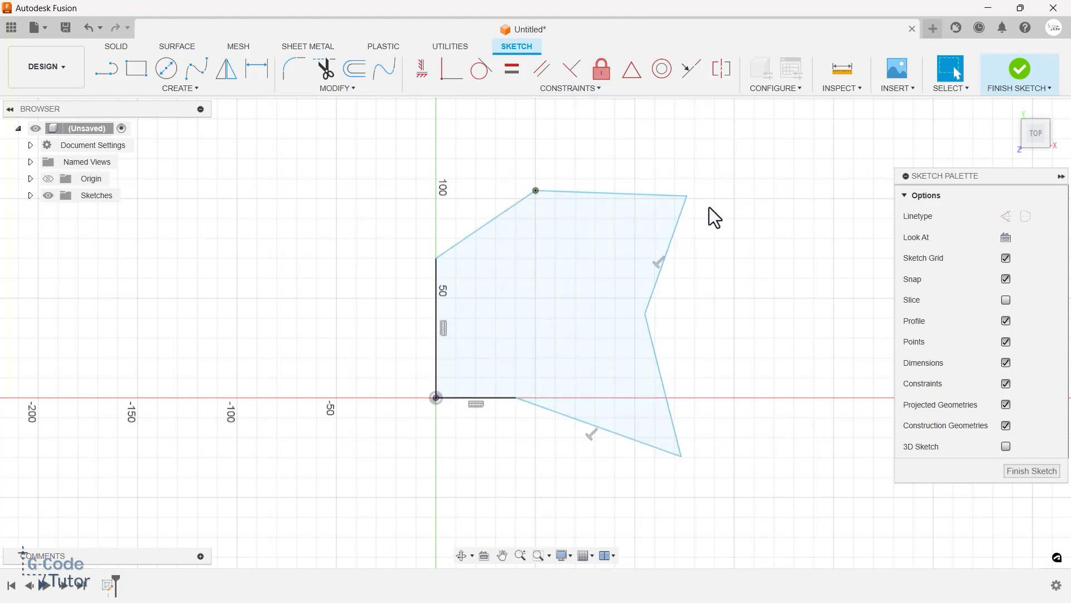
{"action": "mouse_move", "coordinate": [589, 132]}
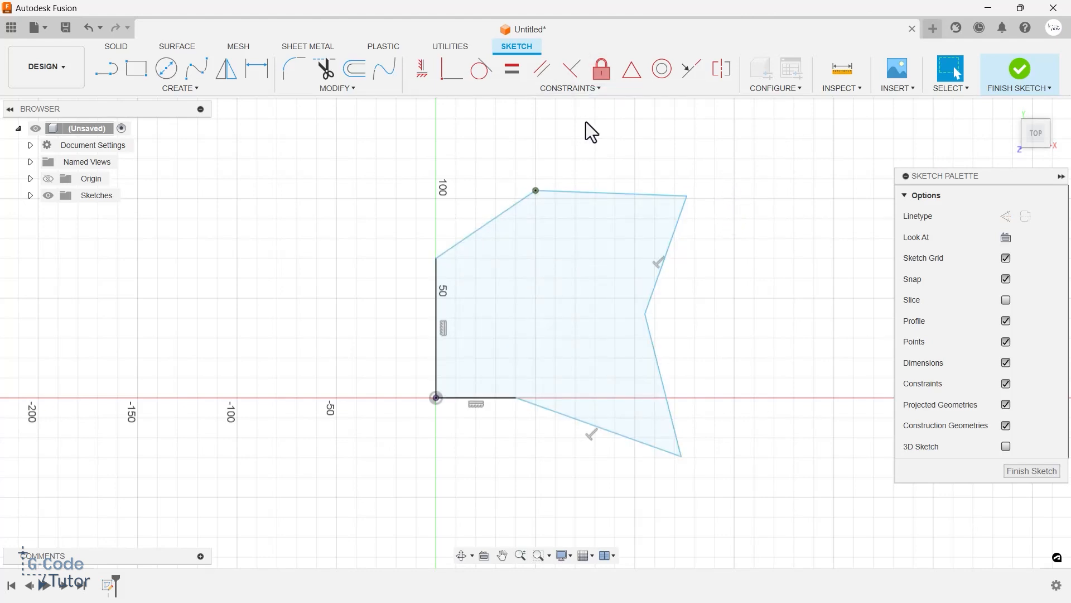
- Drag the polygon's upper-right corner to a new, raised position
{"action": "left_click", "coordinate": [601, 68]}
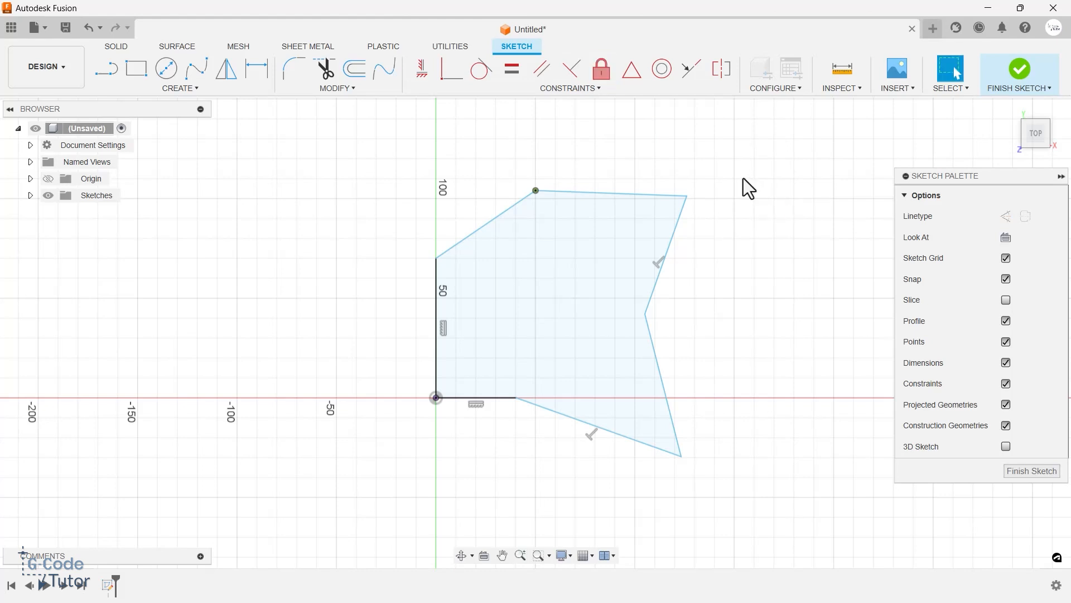
{"action": "mouse_move", "coordinate": [688, 197]}
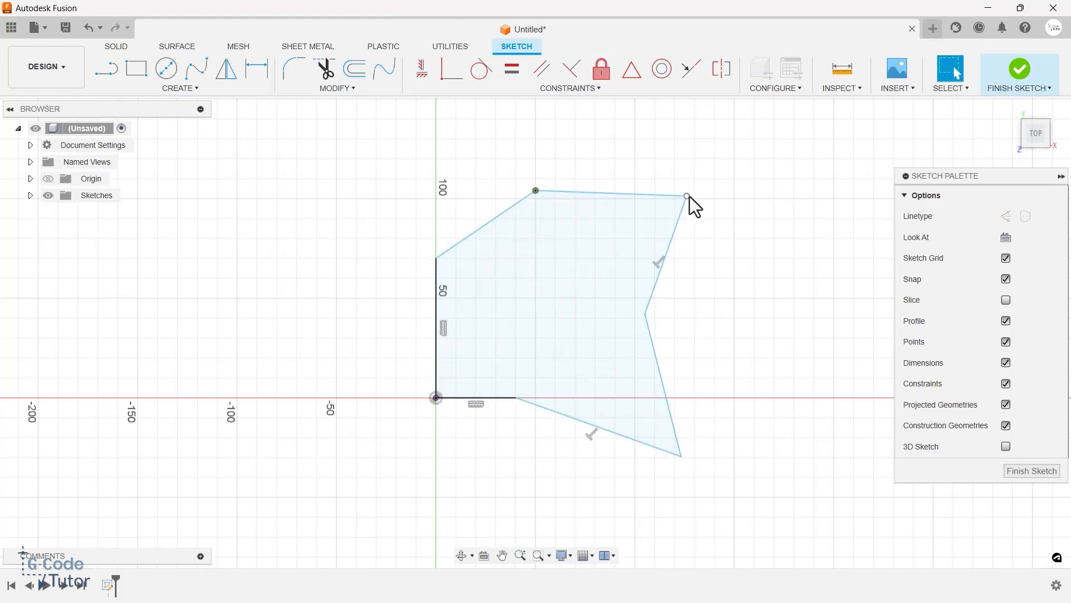
{"action": "left_click_drag", "start_coordinate": [686, 197], "coordinate": [624, 237]}
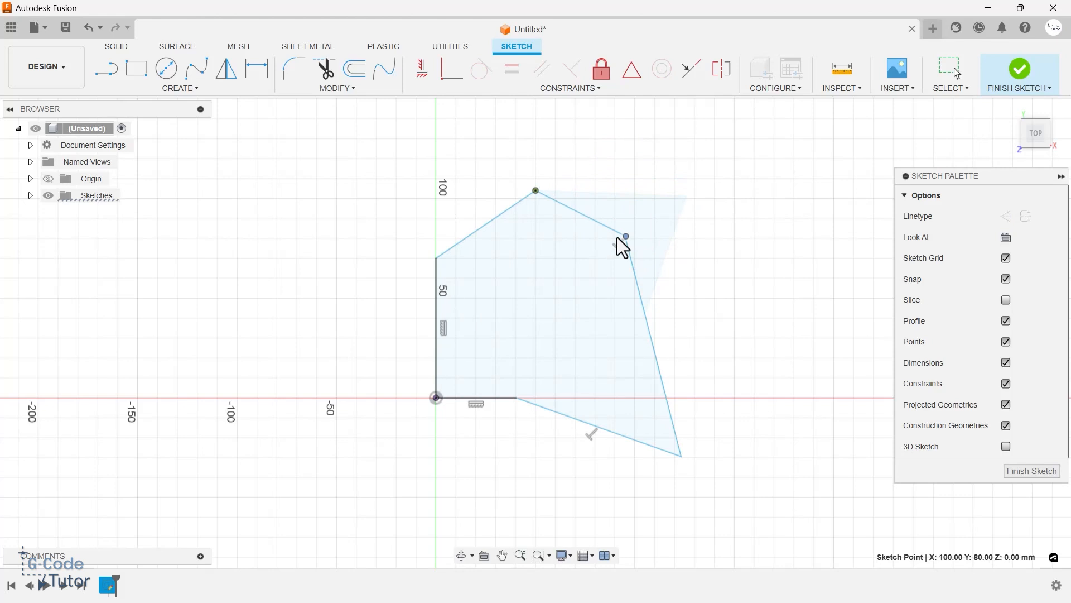
{"action": "left_click_drag", "start_coordinate": [625, 236], "coordinate": [743, 179]}
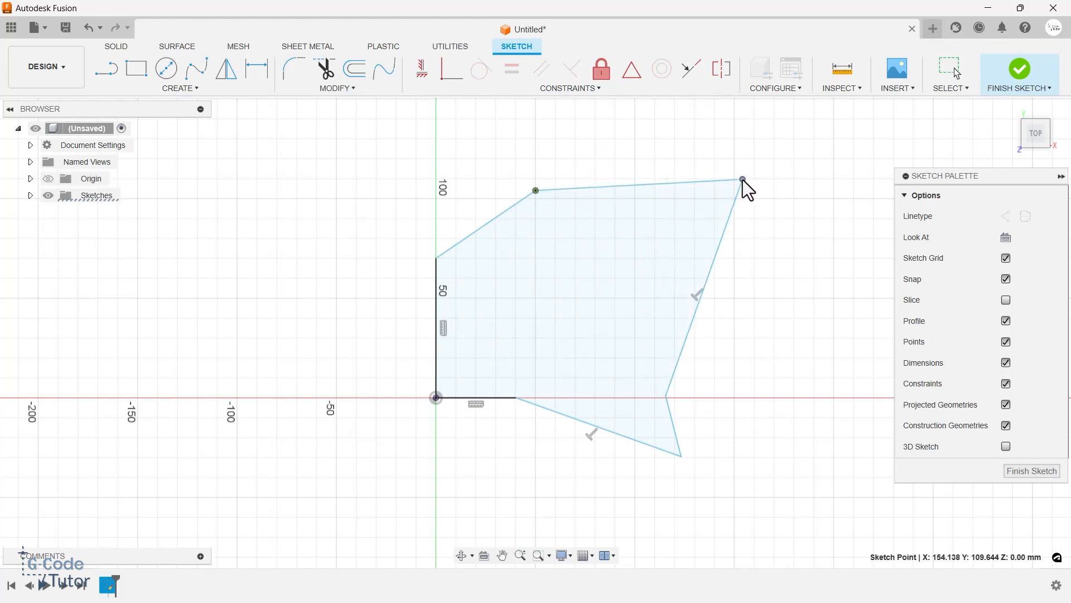
{"action": "left_click_drag", "start_coordinate": [744, 180], "coordinate": [727, 174]}
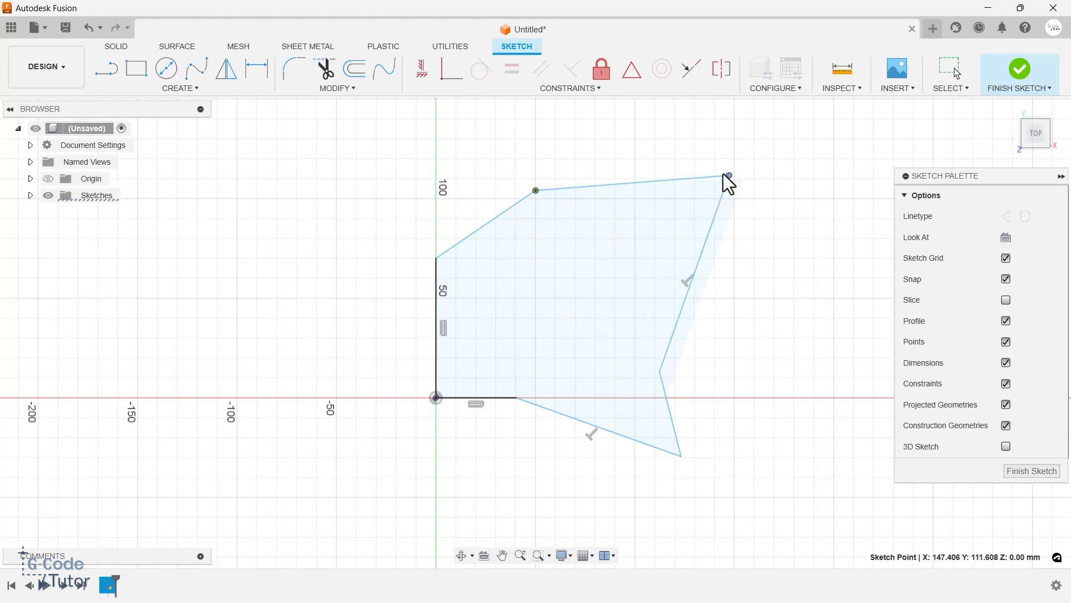
{"action": "left_click_drag", "start_coordinate": [728, 176], "coordinate": [680, 220]}
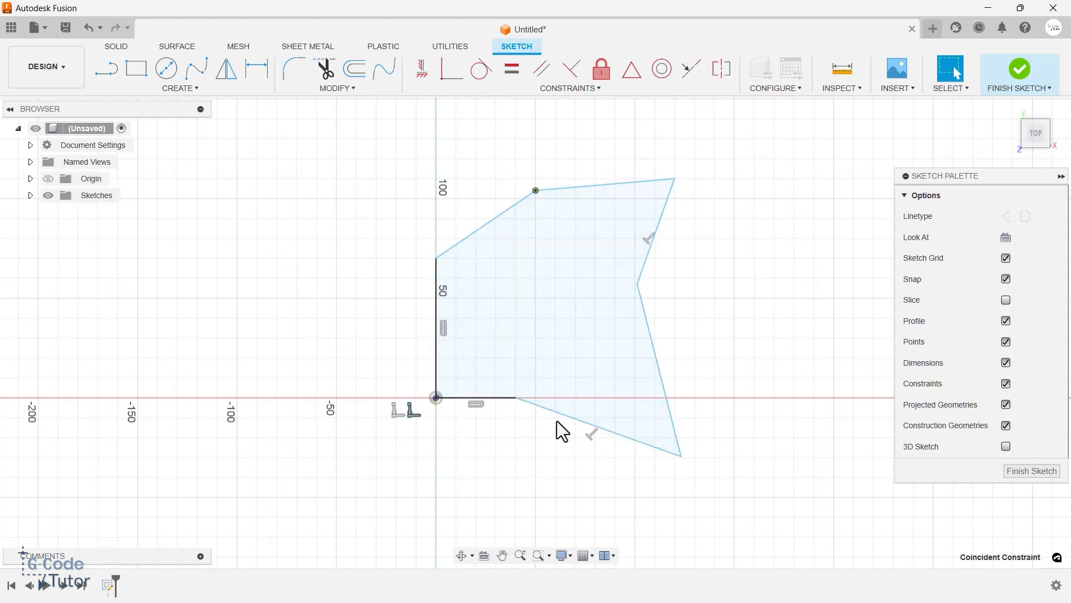
- Stretch the bottom horizontal edge by dragging its endpoint to the right
{"action": "left_click", "coordinate": [502, 397]}
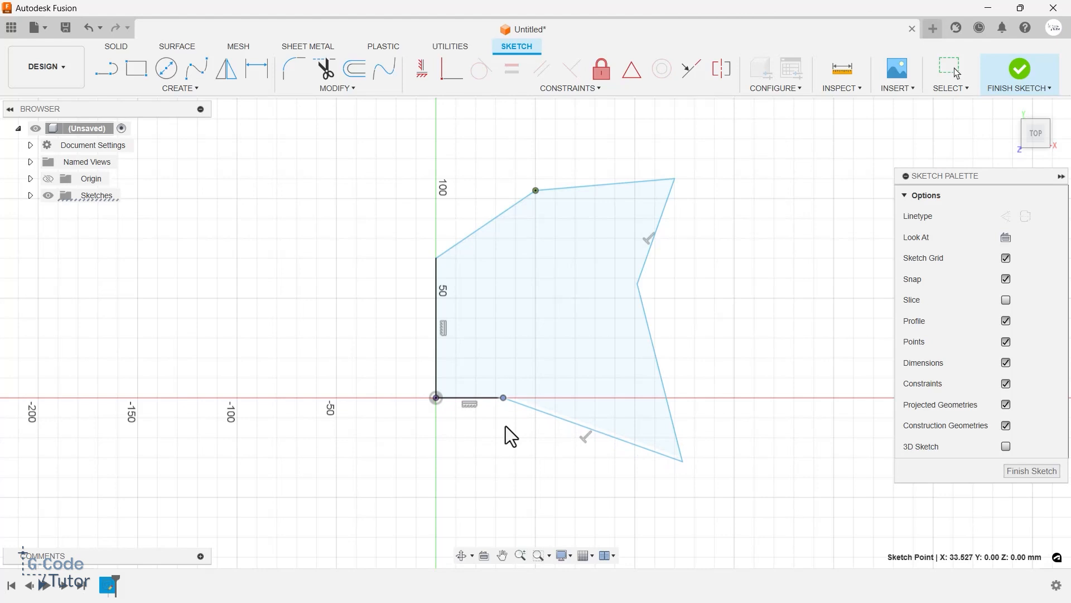
{"action": "left_click_drag", "start_coordinate": [503, 397], "coordinate": [569, 397]}
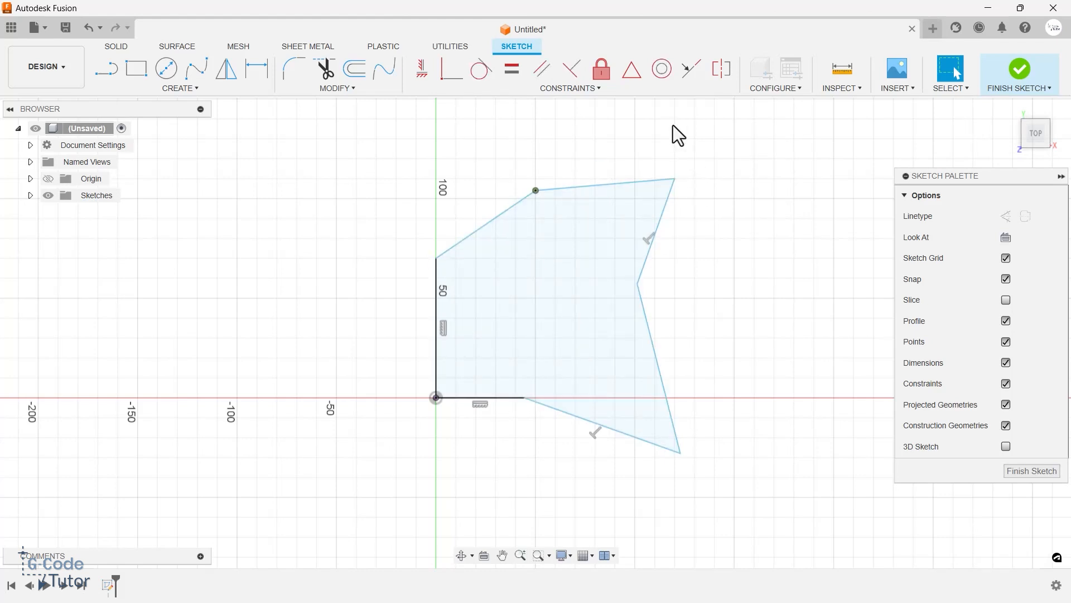
{"action": "mouse_move", "coordinate": [729, 265]}
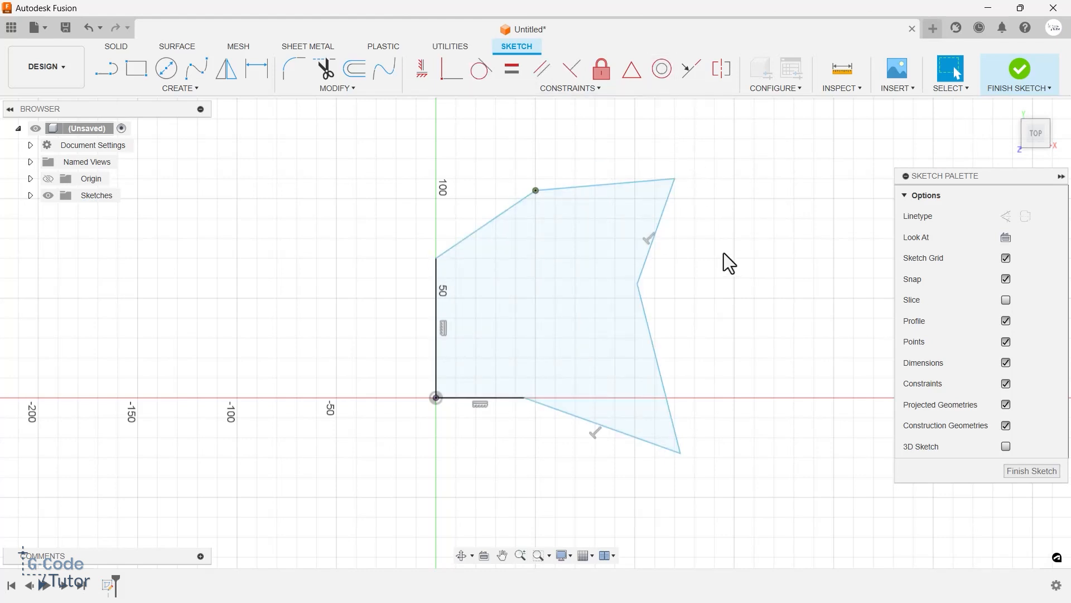
- Draw a large and a small circle and constrain them concentric
{"action": "left_click", "coordinate": [165, 68]}
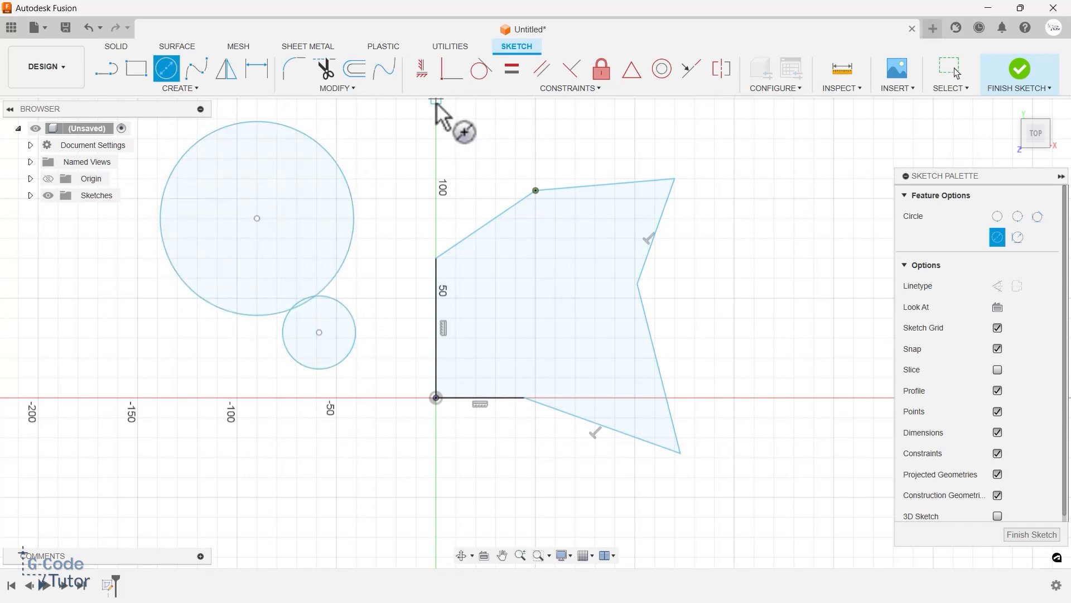
{"action": "left_click", "coordinate": [661, 68]}
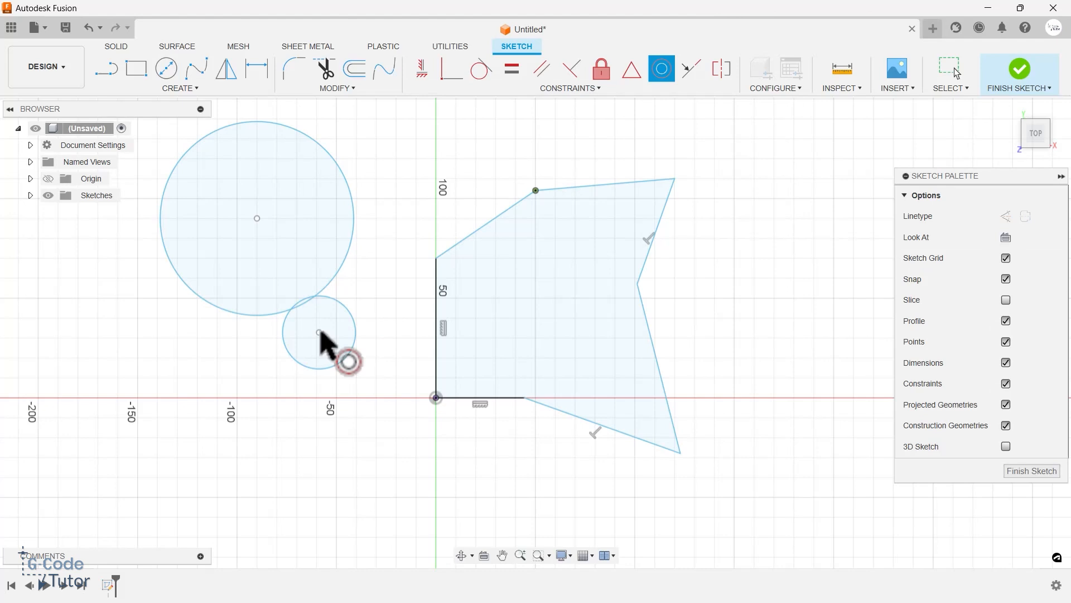
{"action": "left_click", "coordinate": [318, 331]}
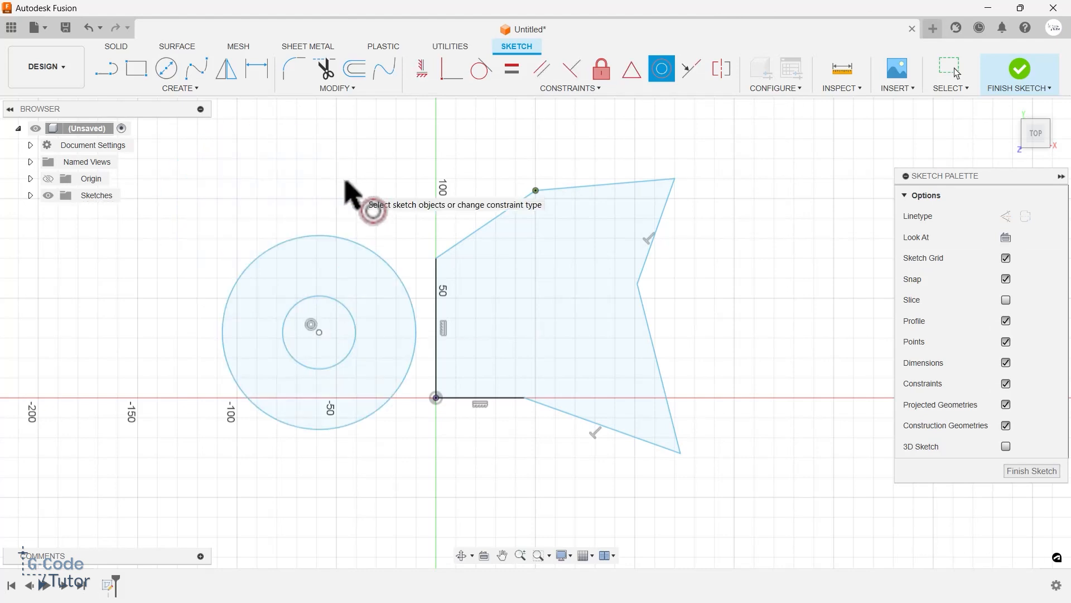
{"action": "mouse_move", "coordinate": [334, 499]}
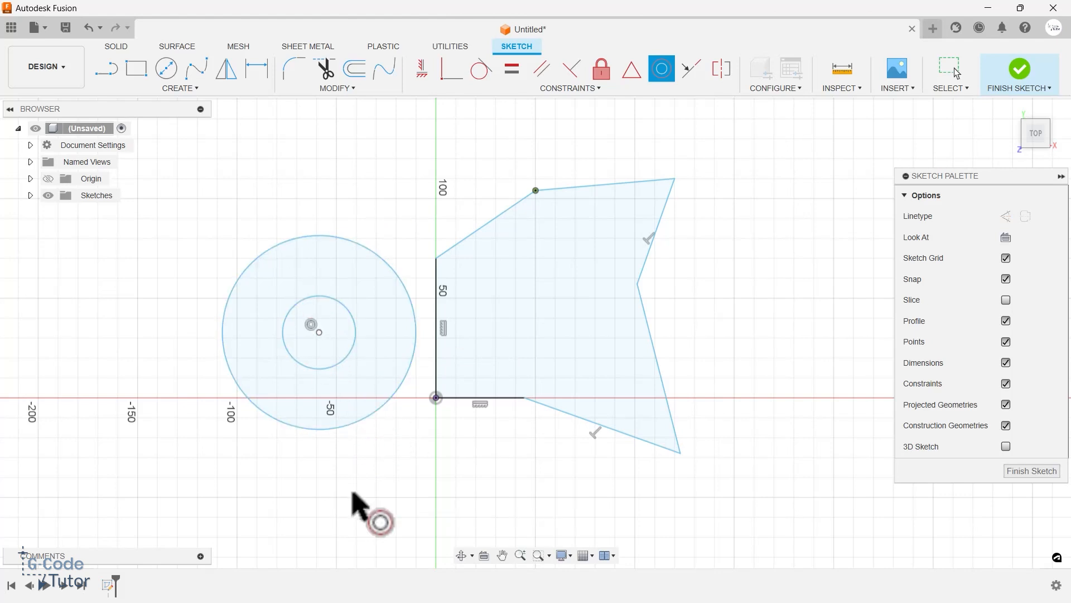
{"action": "mouse_move", "coordinate": [490, 270]}
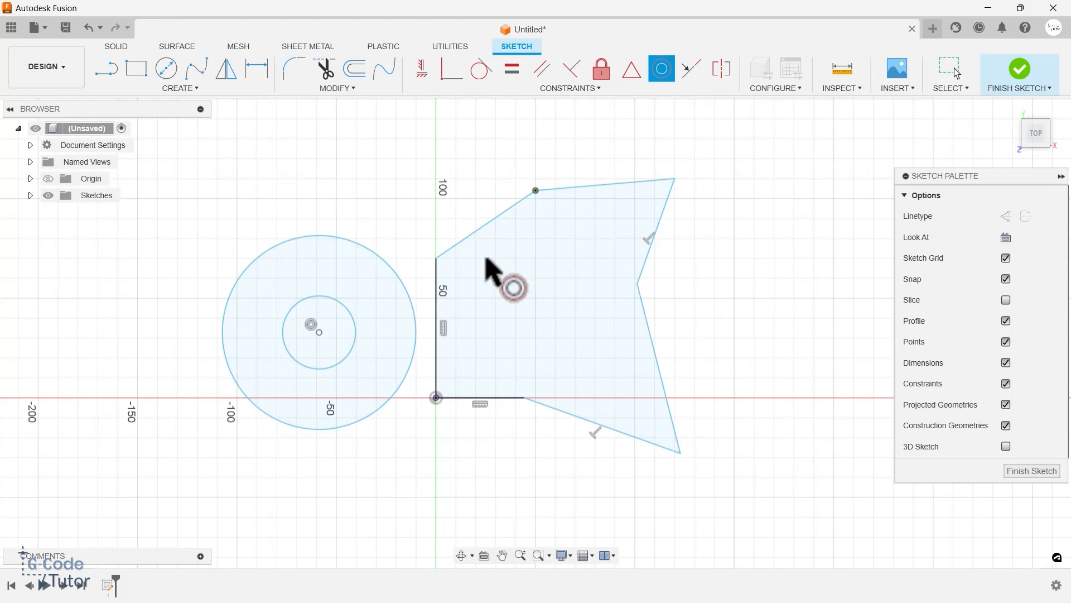
{"action": "left_click", "coordinate": [315, 251]}
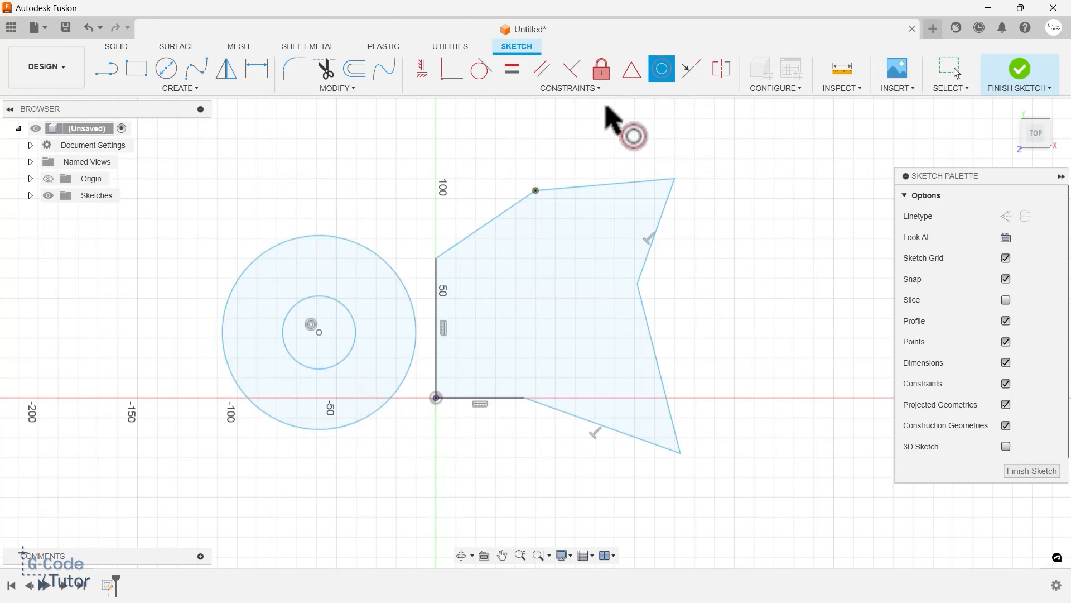
{"action": "mouse_move", "coordinate": [481, 68]}
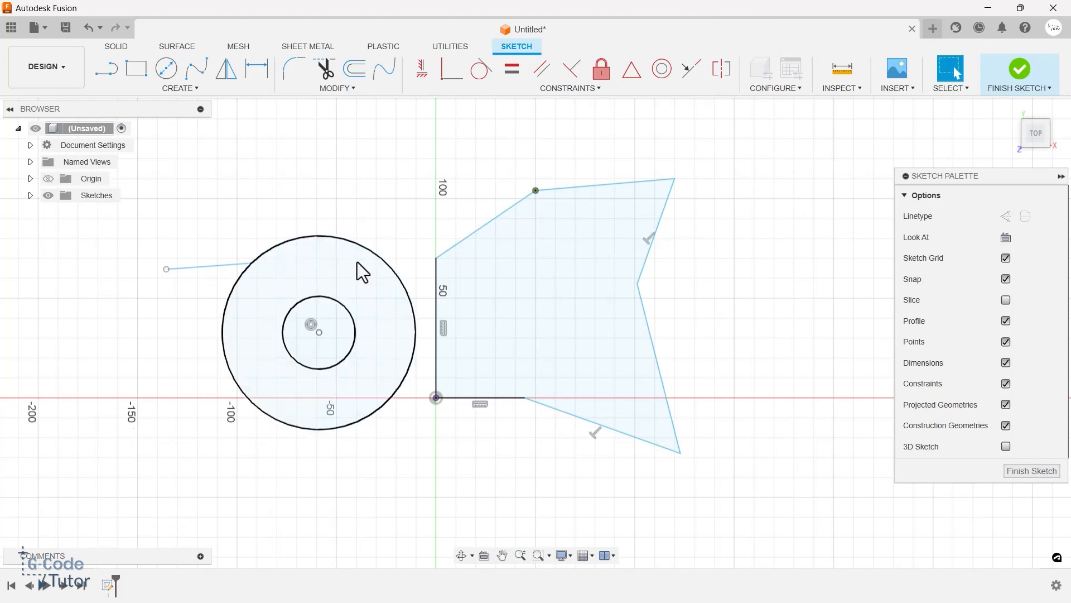
{"action": "mouse_move", "coordinate": [390, 360]}
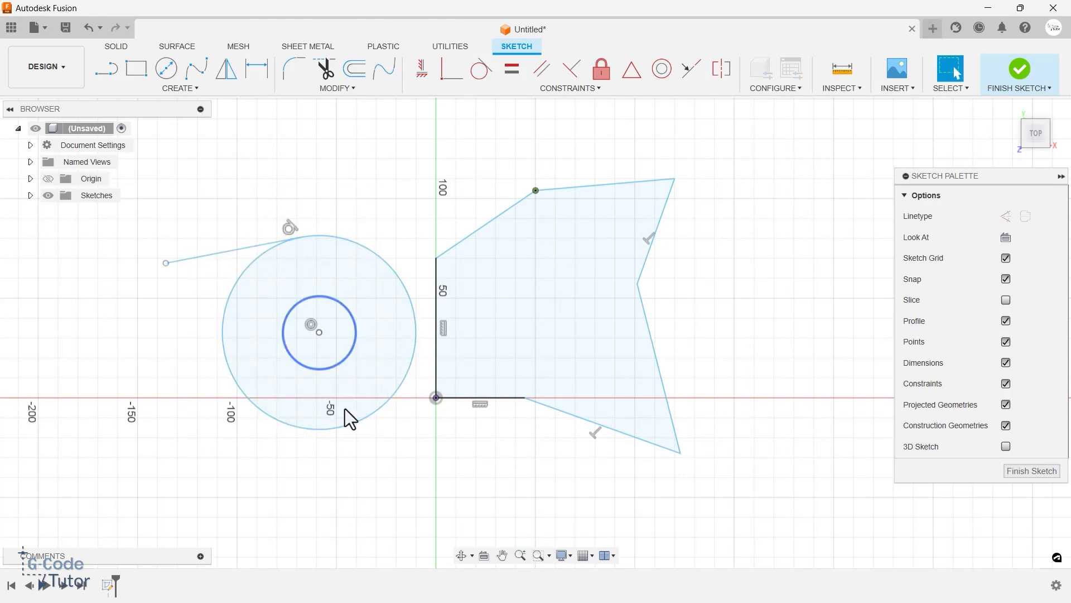
- Apply a Collinear constraint to the polygon's two right-hand edges
{"action": "left_click", "coordinate": [571, 87]}
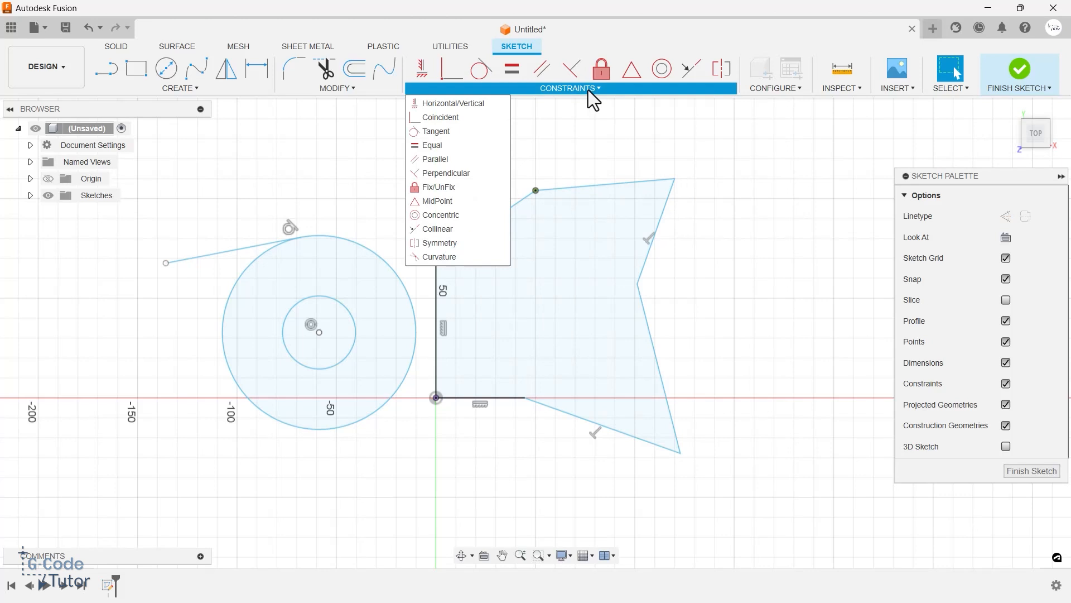
{"action": "mouse_move", "coordinate": [583, 99]}
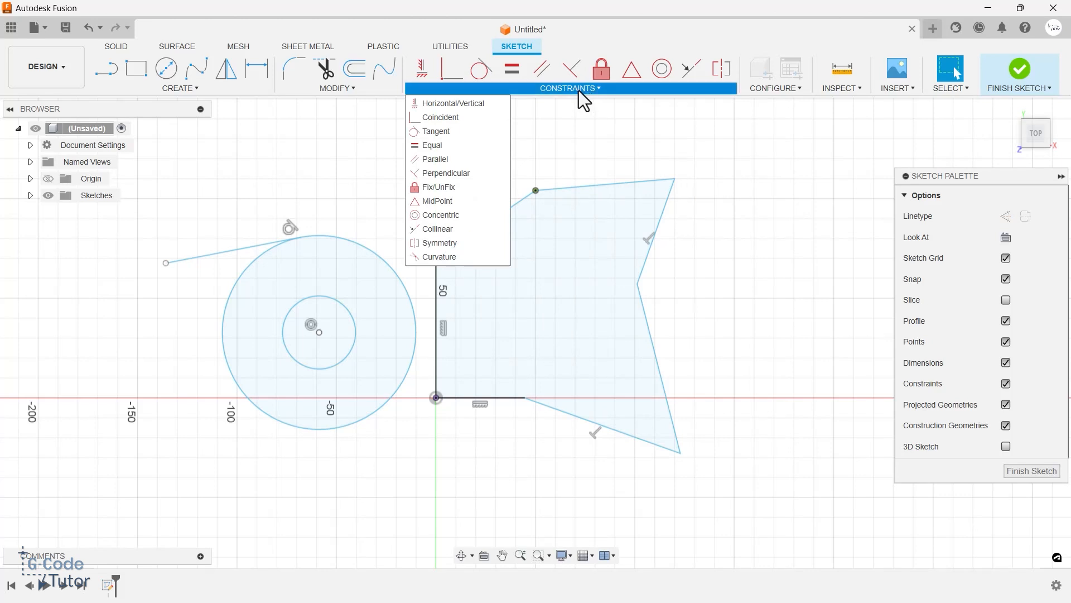
{"action": "mouse_move", "coordinate": [446, 173]}
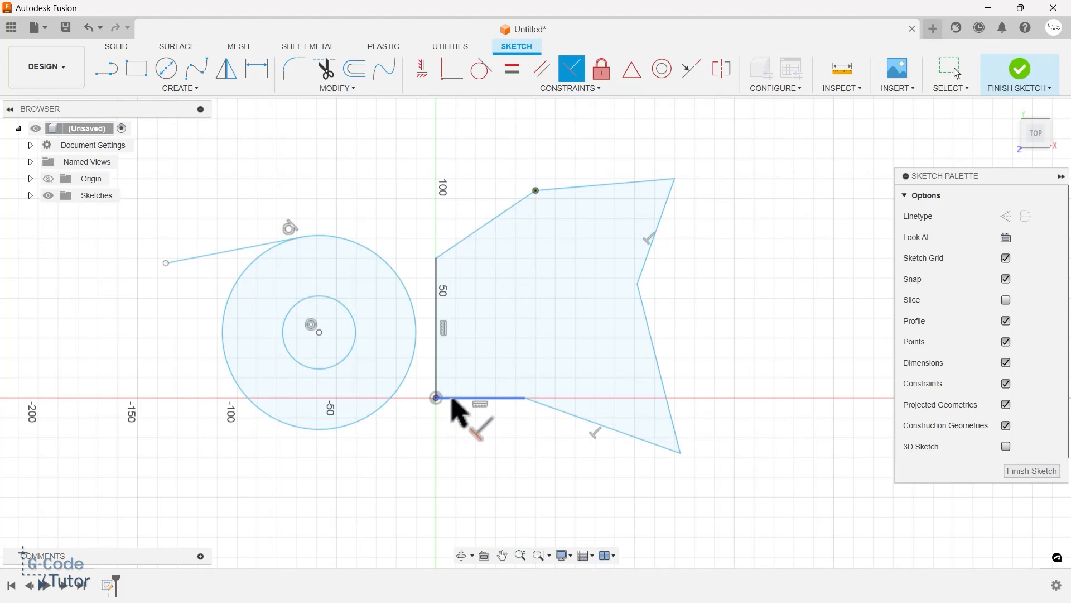
{"action": "left_click", "coordinate": [479, 399]}
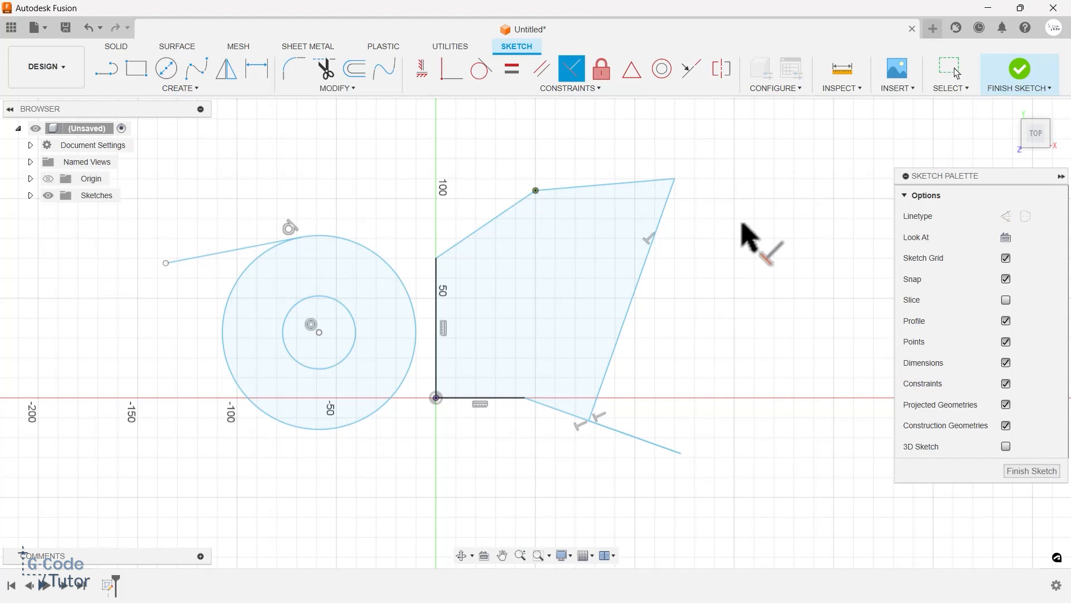
{"action": "mouse_move", "coordinate": [790, 217]}
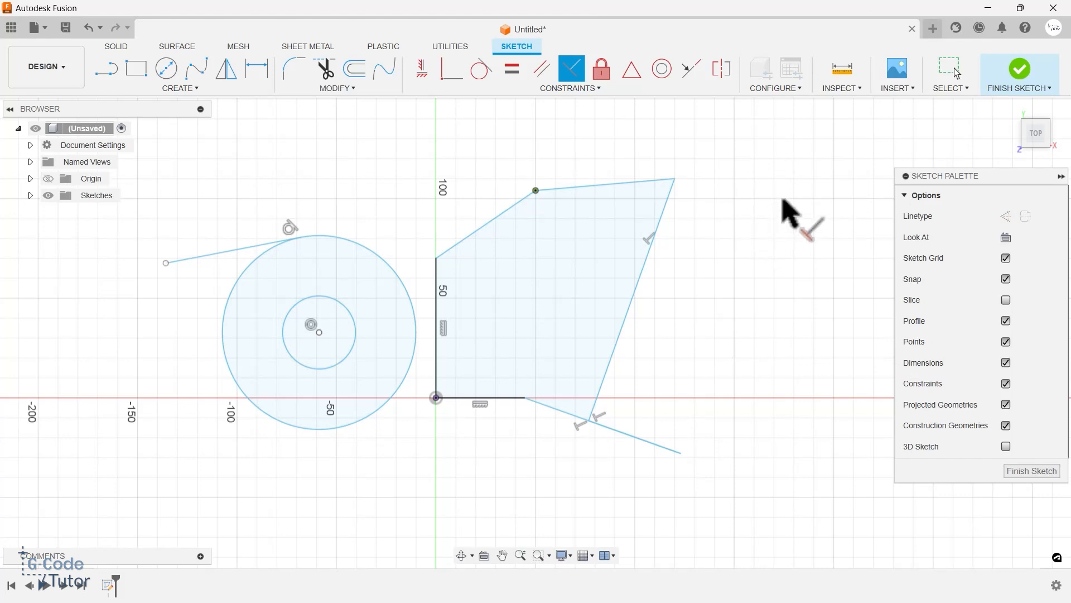
{"action": "mouse_move", "coordinate": [793, 218]}
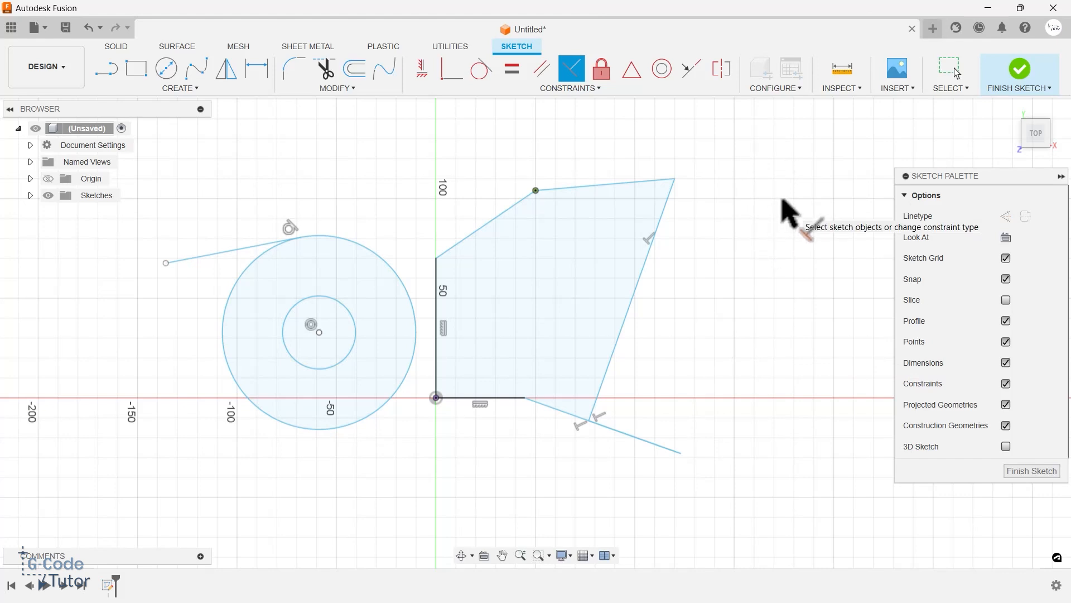